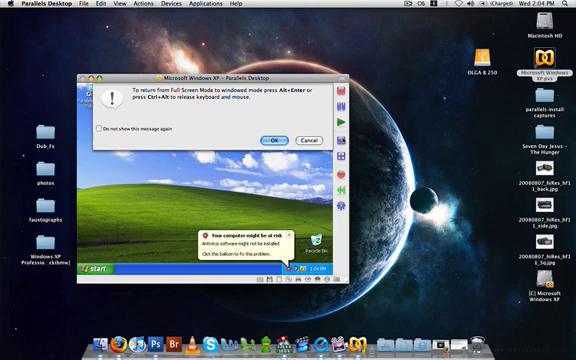
Step: Dismiss the Full Screen Mode notice so Windows XP fills the Mac screen
left_click(272, 140)
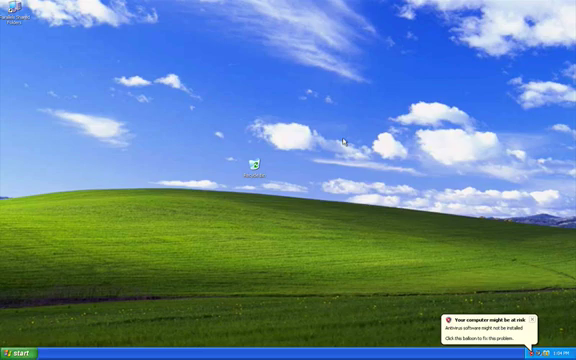
mouse_move(32, 84)
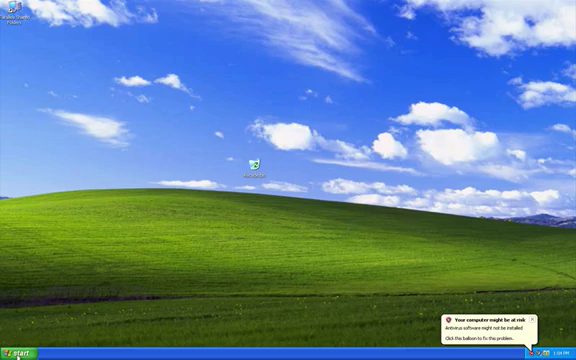
Step: Open Control Panel from the Windows XP Start menu in category view
left_click(20, 352)
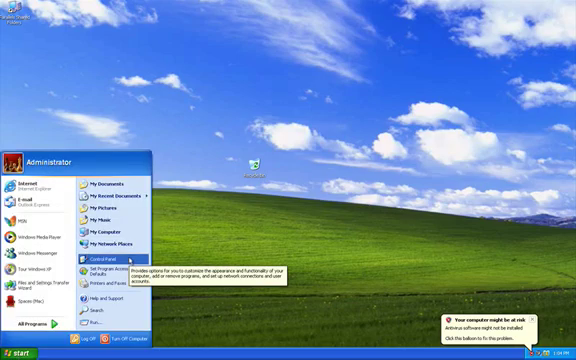
left_click(110, 260)
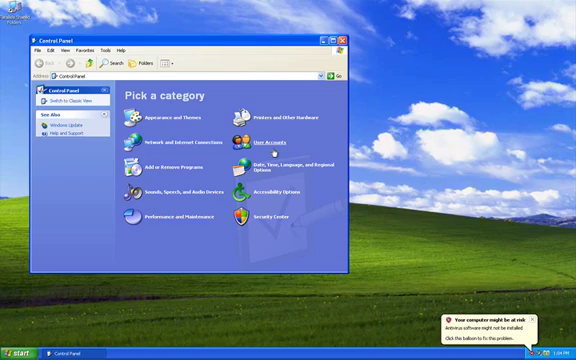